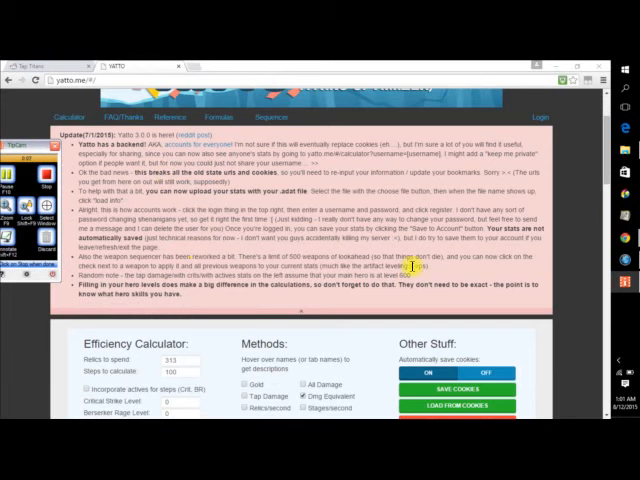
mouse_move(478, 272)
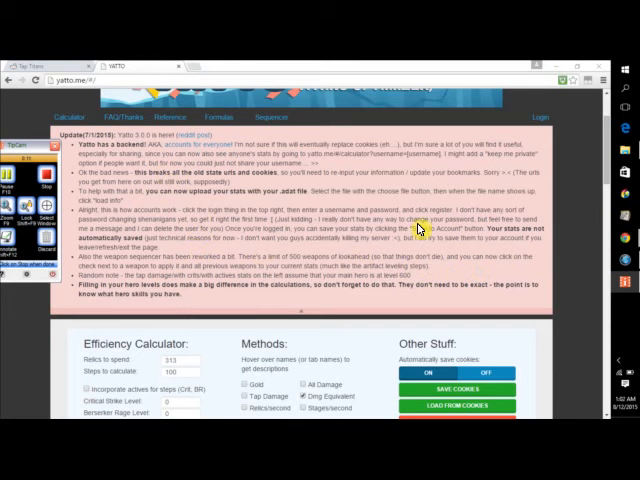
mouse_move(330, 228)
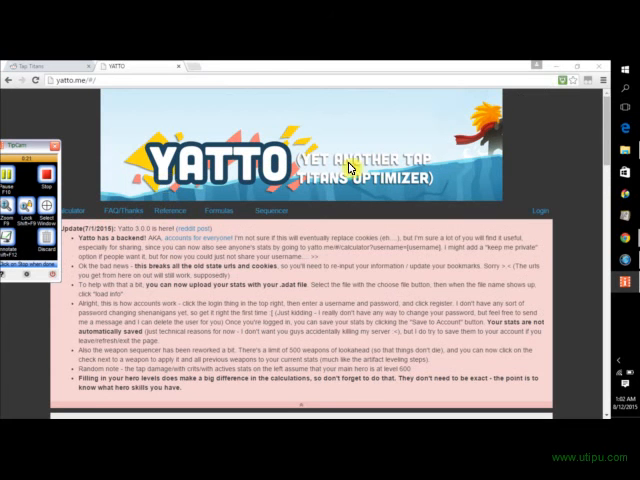
Enter 313 as the relics-to-spend amount, replacing the previous value in the Efficiency Calculator
scroll("down", 3)
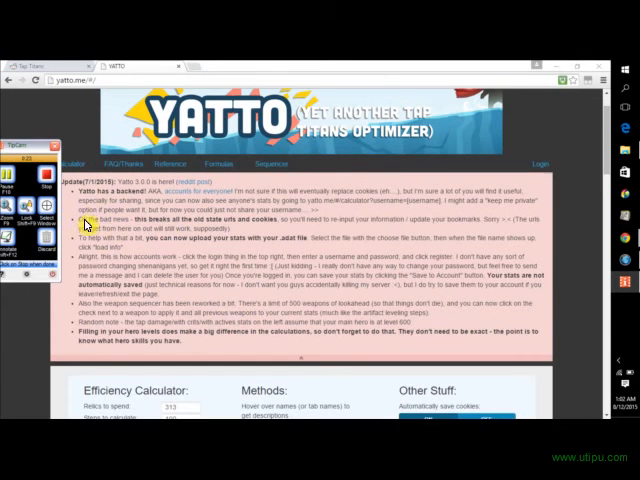
mouse_move(278, 172)
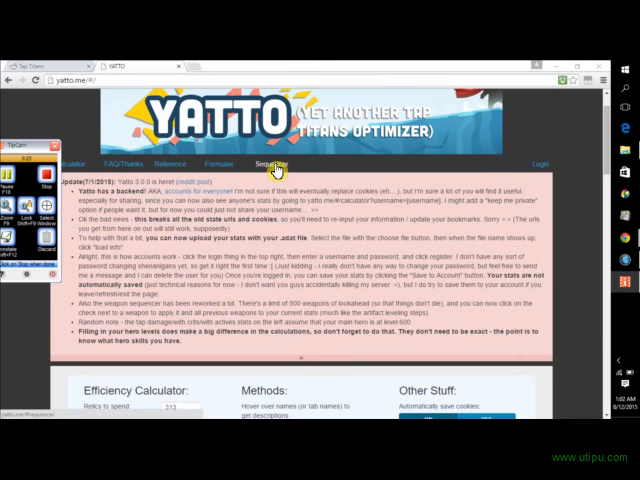
scroll("down", 3)
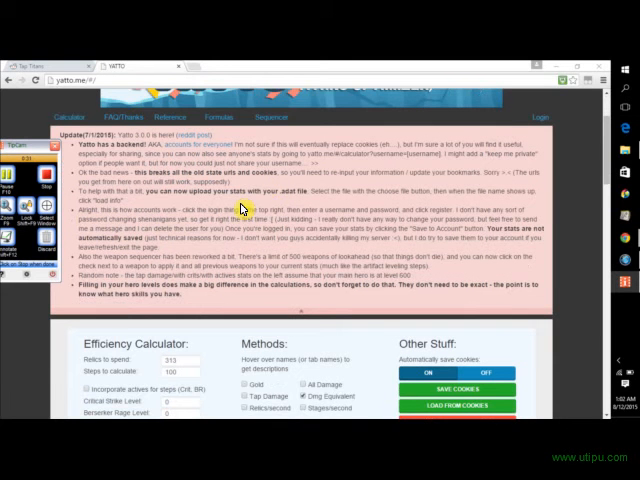
scroll("down", 3)
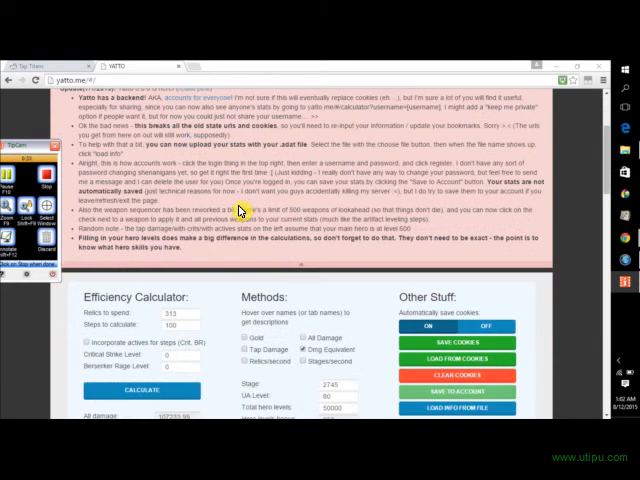
scroll("down", 3)
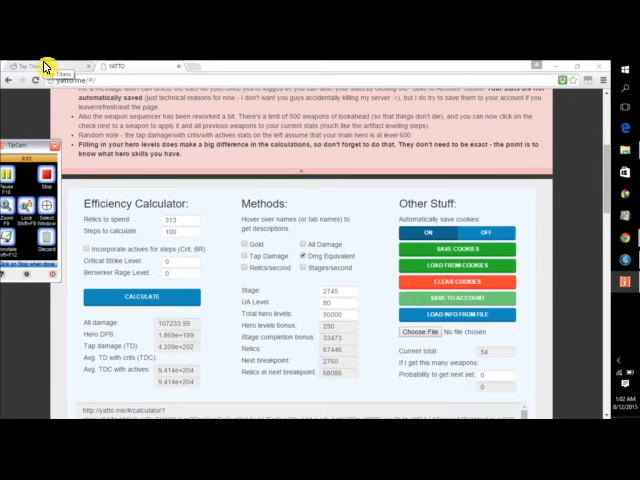
mouse_move(40, 66)
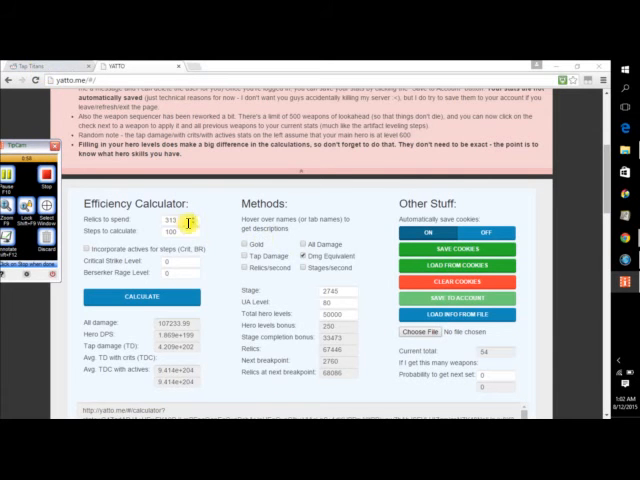
scroll("down", 3)
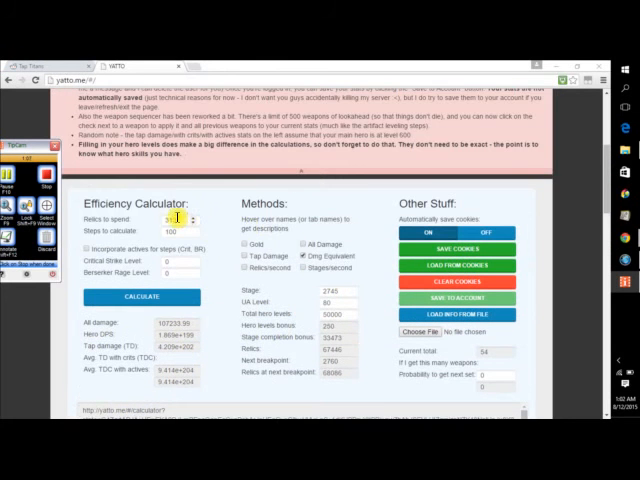
type("313")
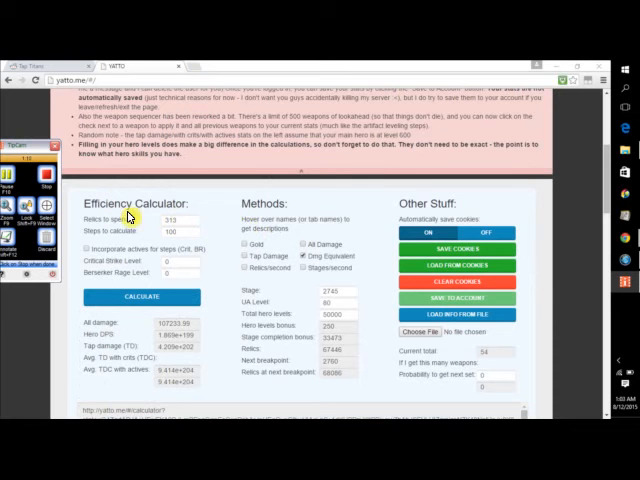
left_click(186, 220)
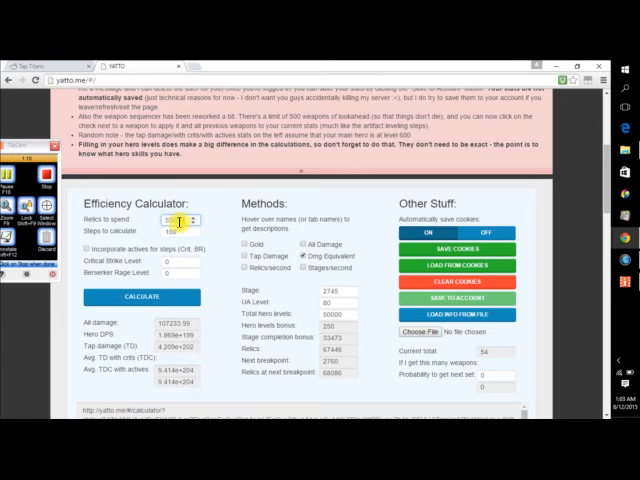
triple_click(180, 226)
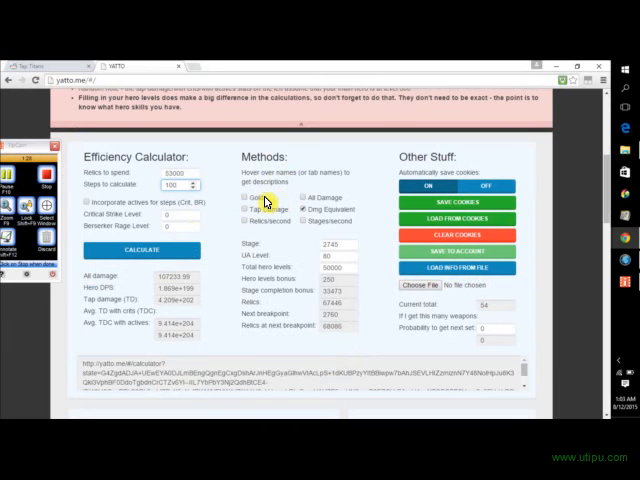
mouse_move(320, 196)
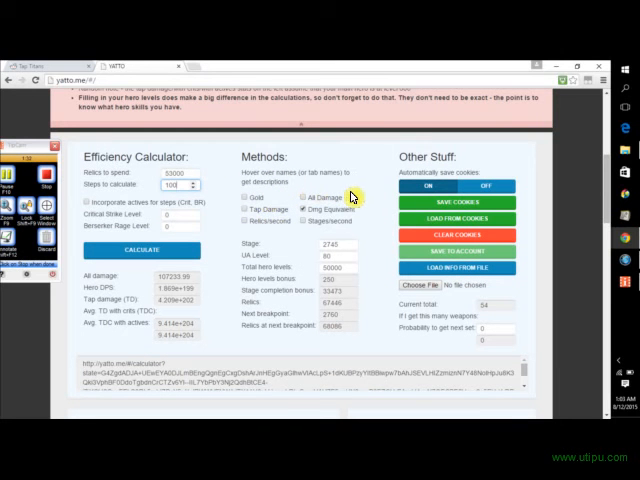
mouse_move(310, 216)
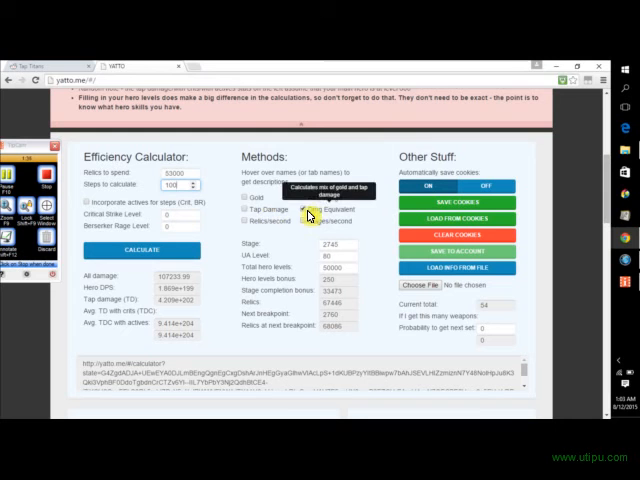
mouse_move(248, 208)
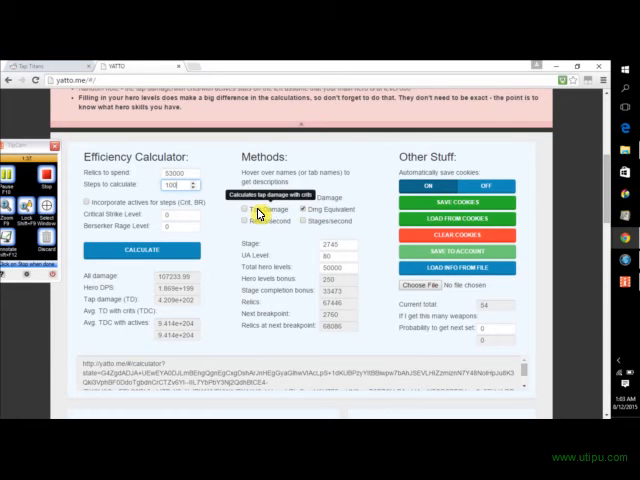
mouse_move(344, 222)
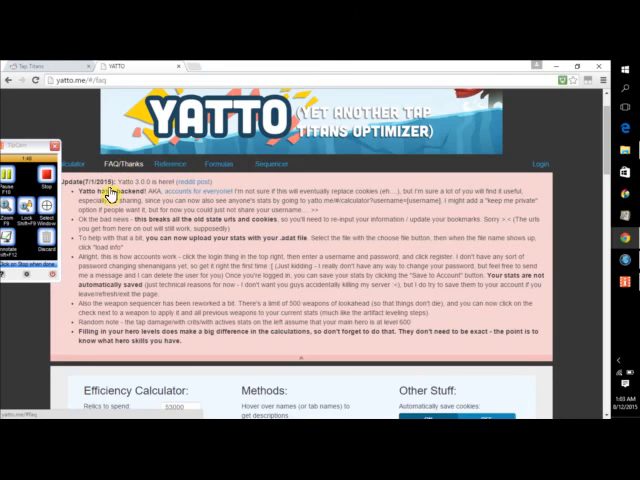
scroll("down", 3)
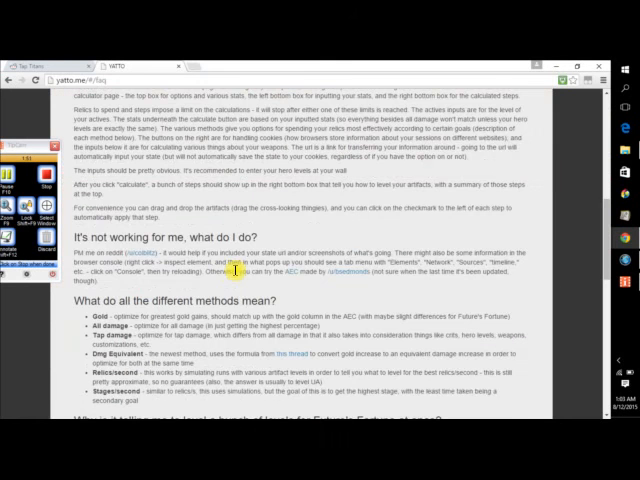
scroll("down", 3)
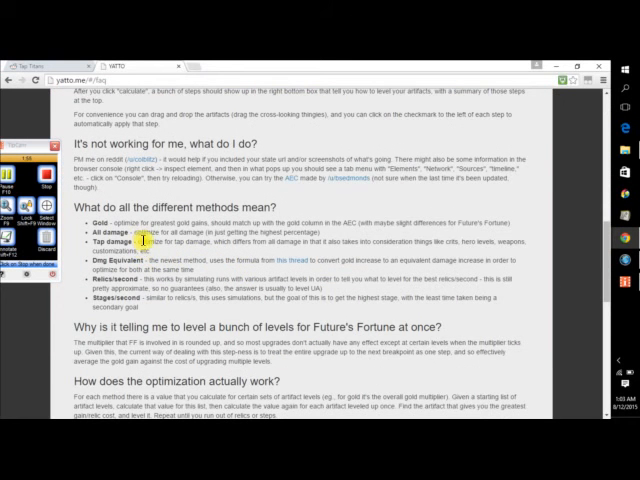
scroll("down", 3)
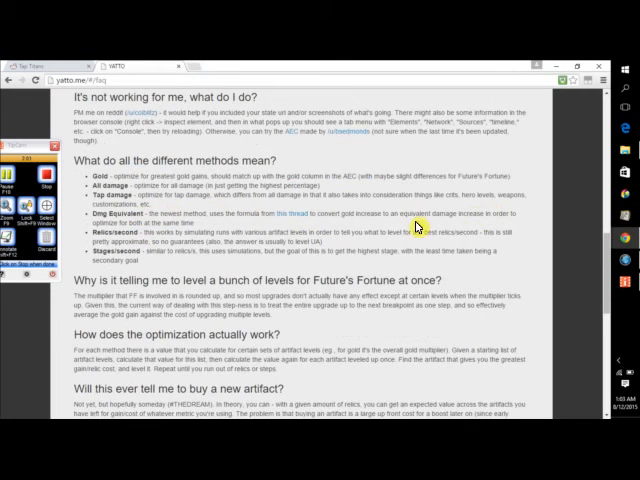
mouse_move(416, 224)
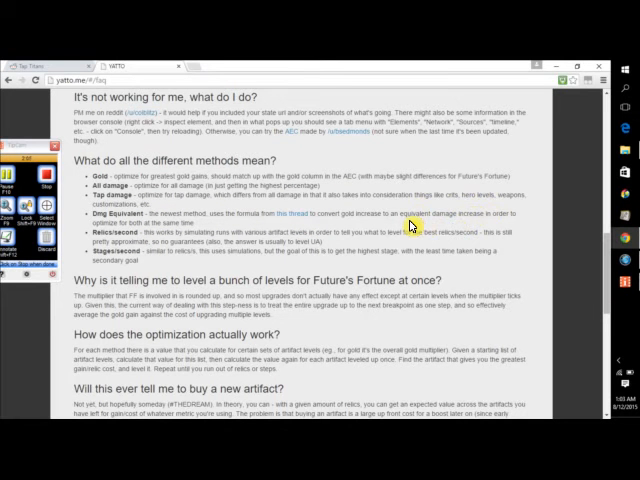
mouse_move(404, 212)
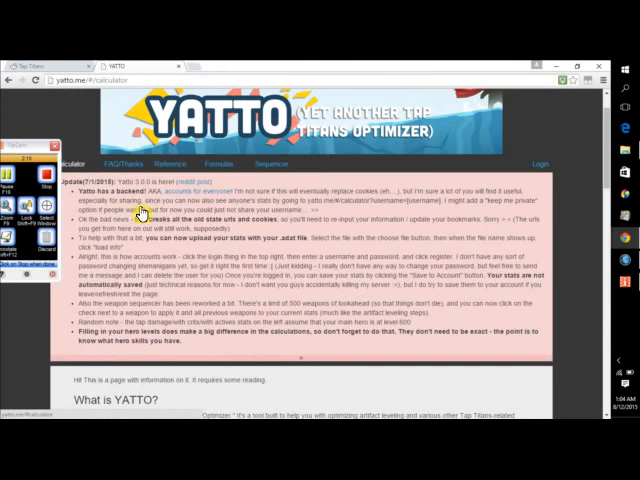
Scroll to the Methods section, keeping Dmg Equivalent as the calculation method
scroll("down", 3)
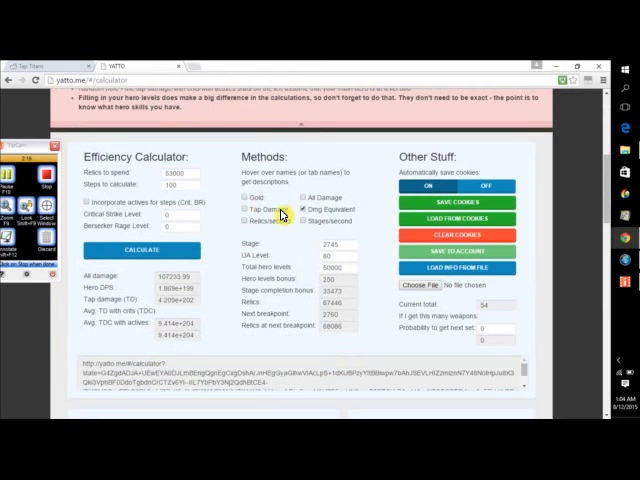
mouse_move(258, 204)
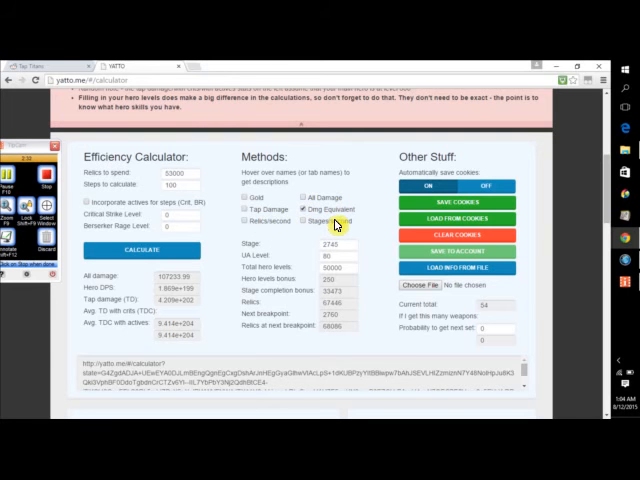
mouse_move(336, 220)
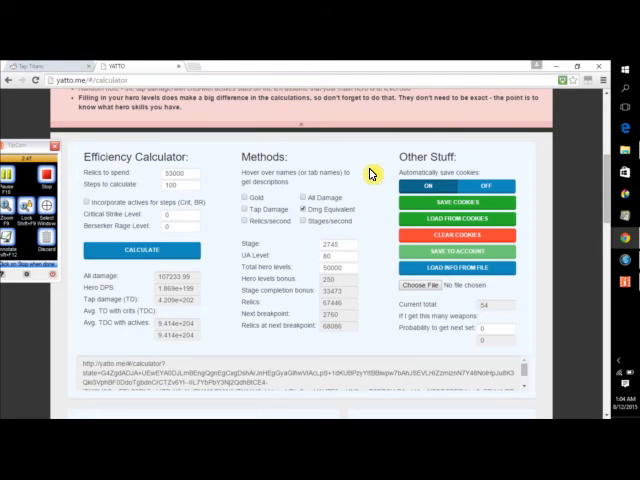
Scroll to the stats fields and start editing the UA Level value
scroll("down", 3)
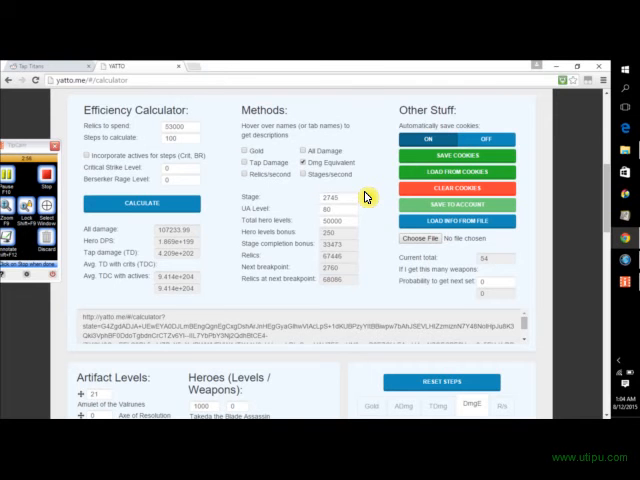
mouse_move(110, 164)
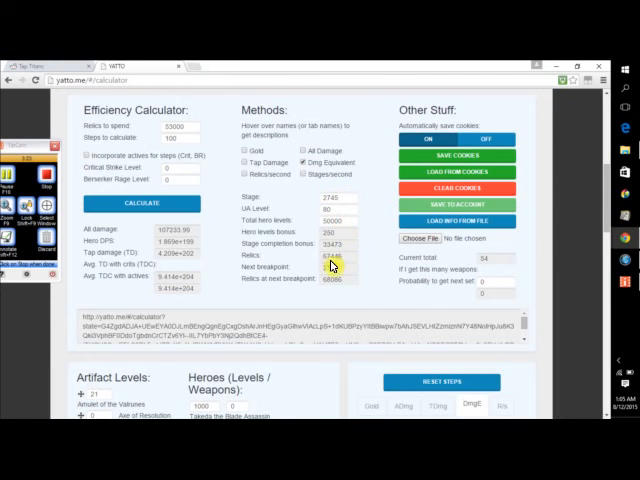
left_click(338, 208)
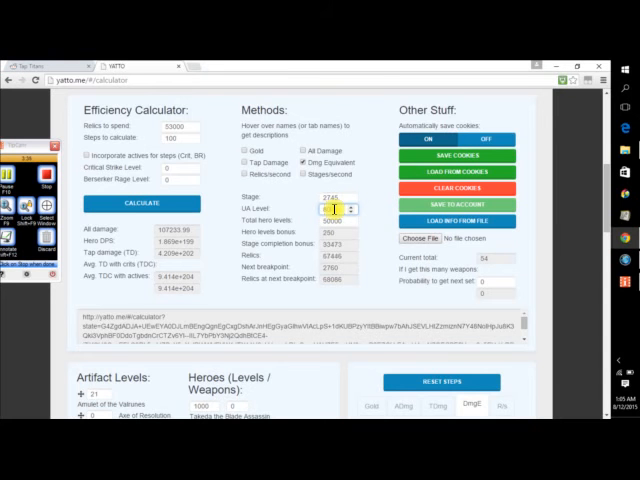
scroll("down", 3)
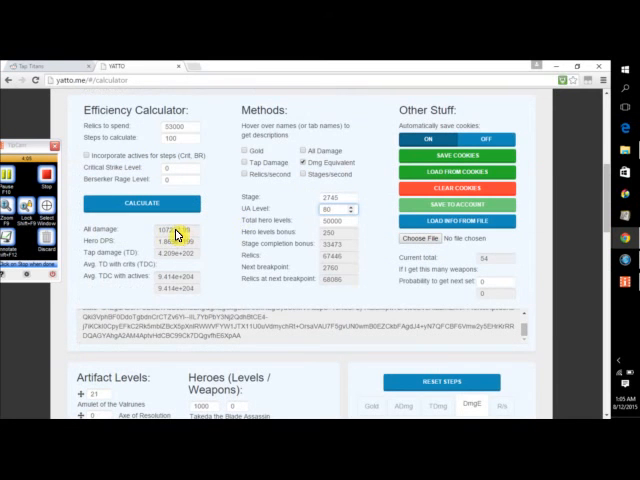
scroll("down", 3)
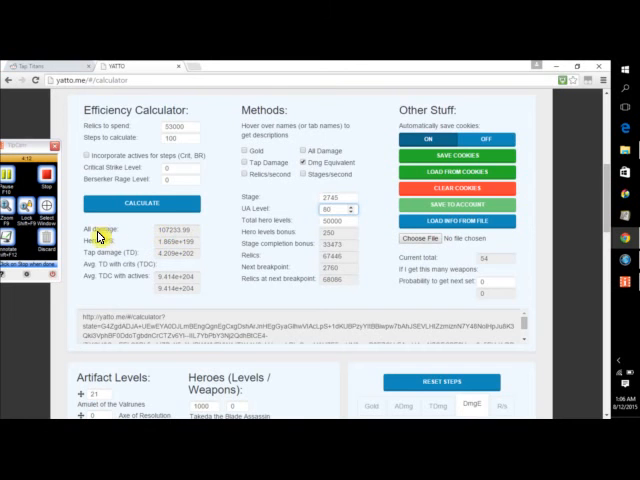
scroll("down", 3)
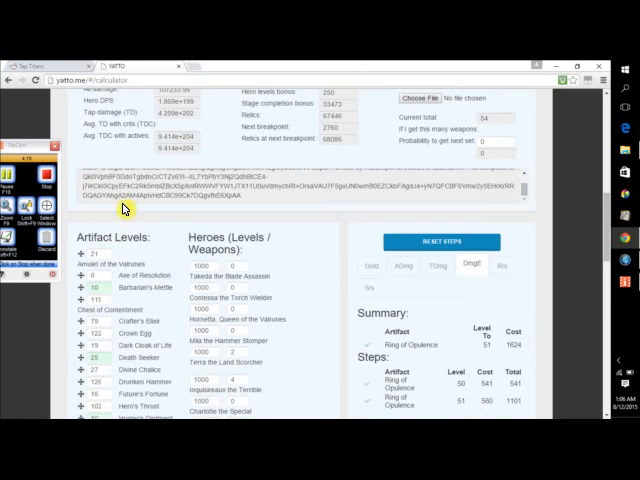
scroll("down", 3)
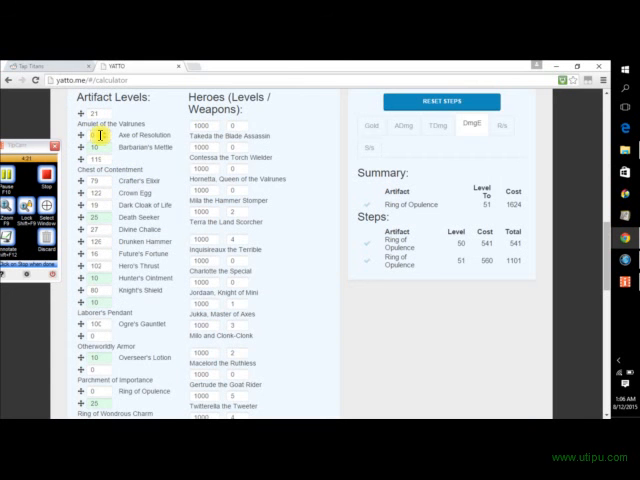
scroll("down", 3)
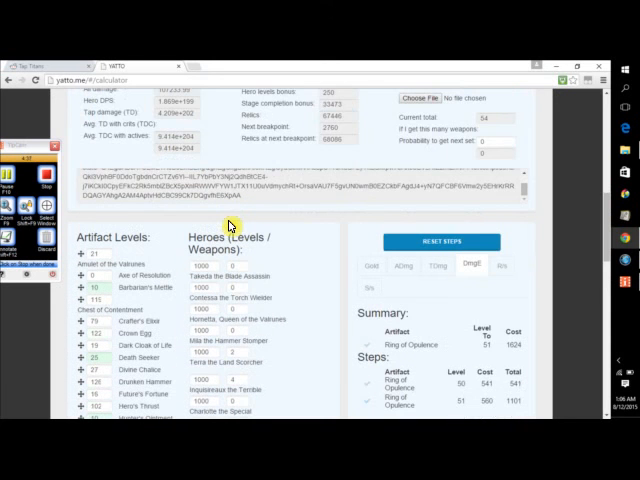
scroll("down", 3)
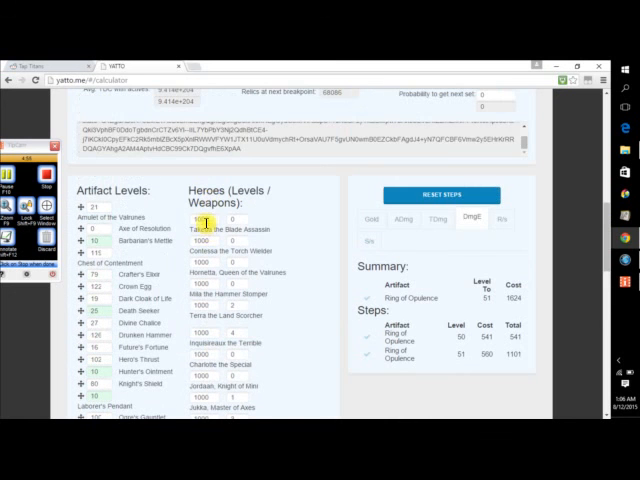
scroll("up", 3)
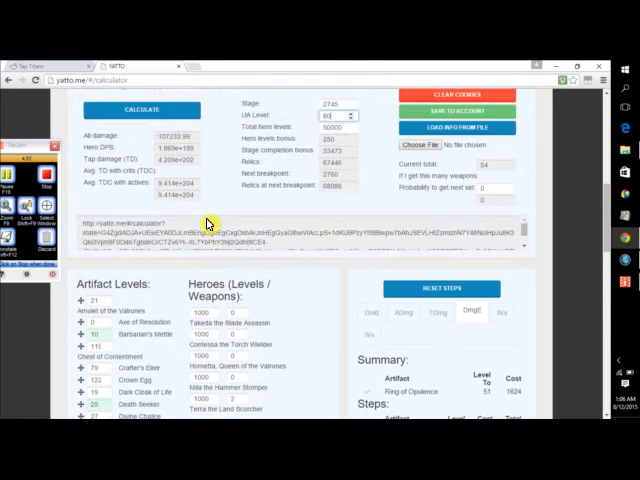
scroll("down", 3)
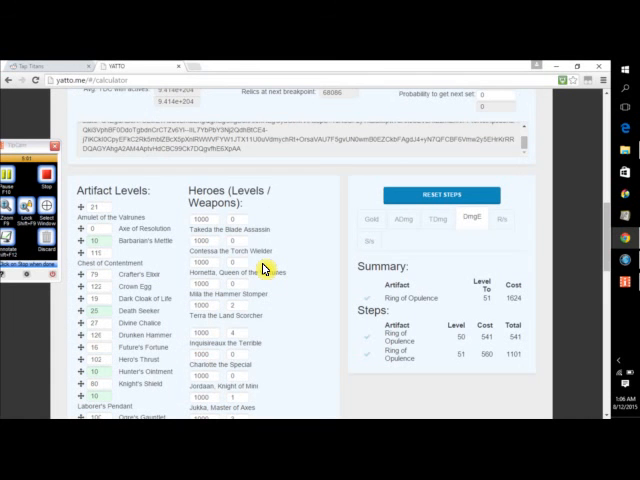
mouse_move(138, 158)
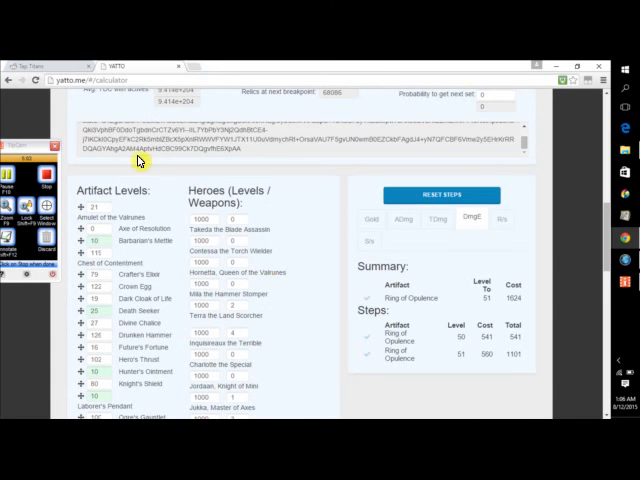
scroll("up", 3)
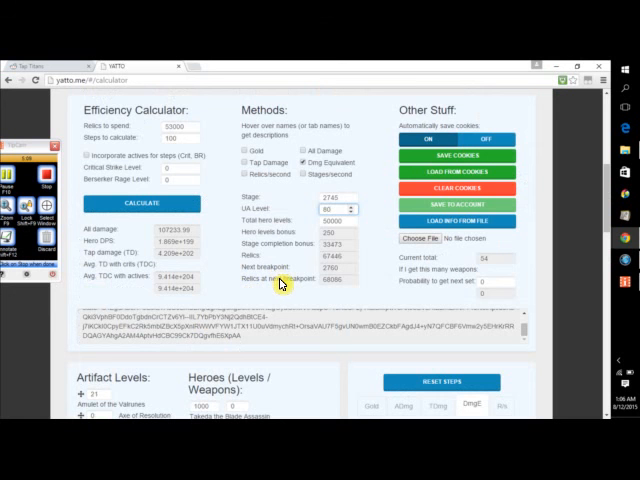
scroll("down", 3)
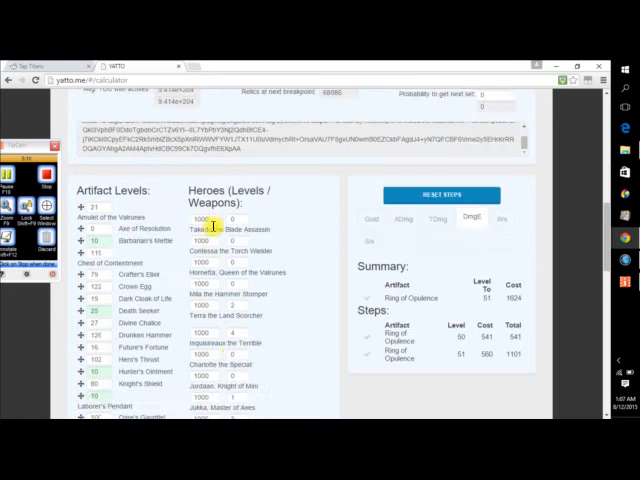
scroll("down", 3)
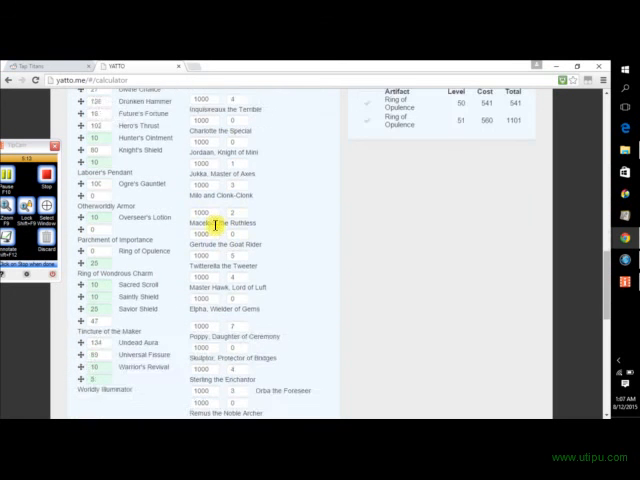
scroll("down", 3)
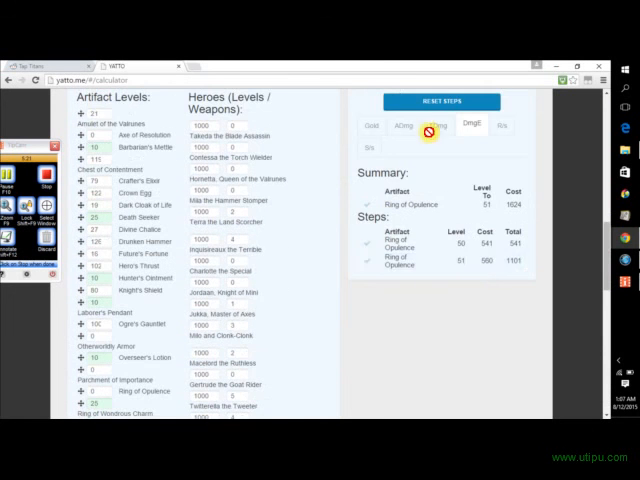
scroll("down", 3)
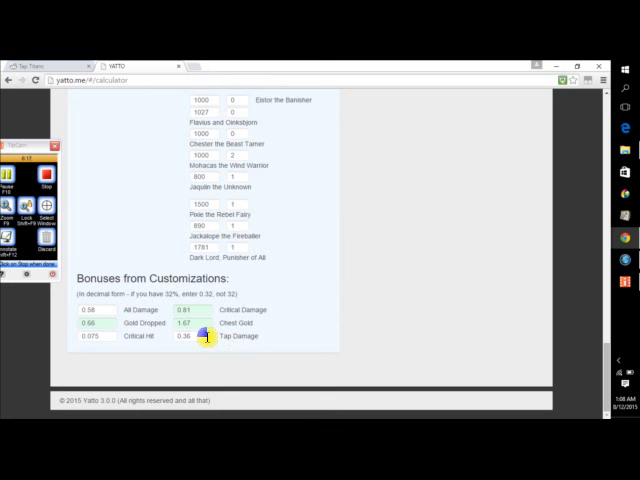
Enter 0.36 as the Tap Damage bonus from customizations, correcting an initial 3600 entry
left_click(190, 336)
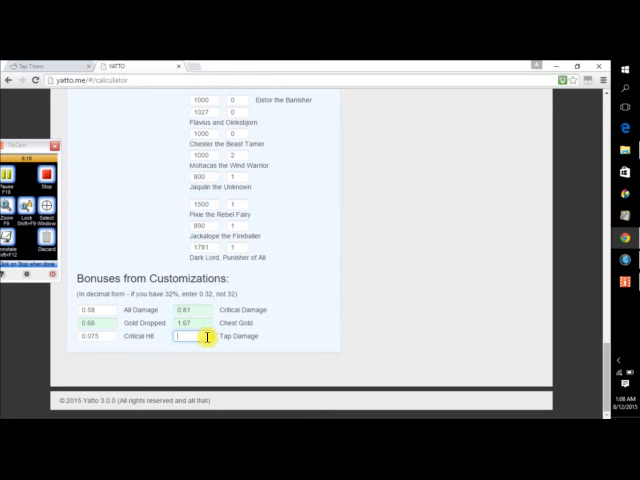
type("3600")
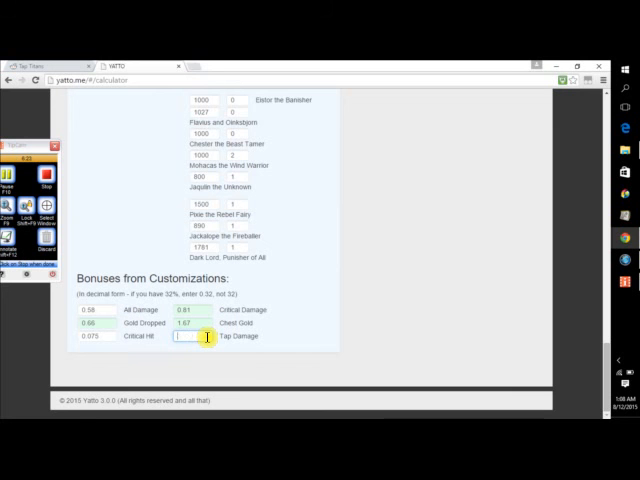
type("0.36")
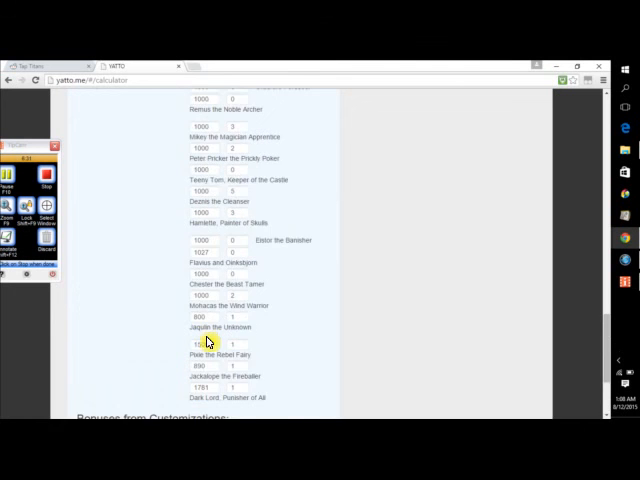
scroll("down", 3)
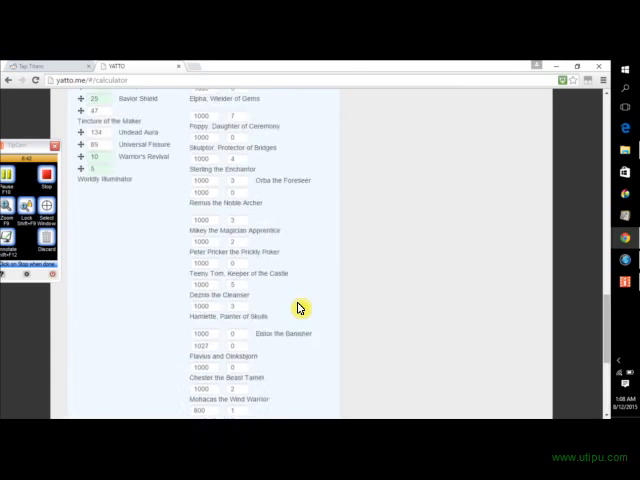
scroll("up", 3)
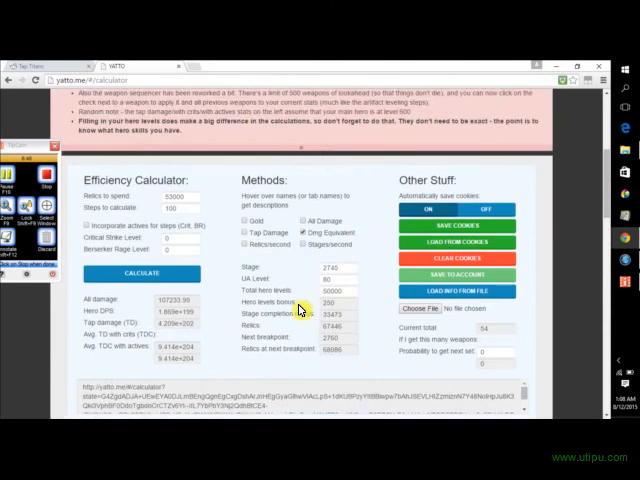
scroll("down", 3)
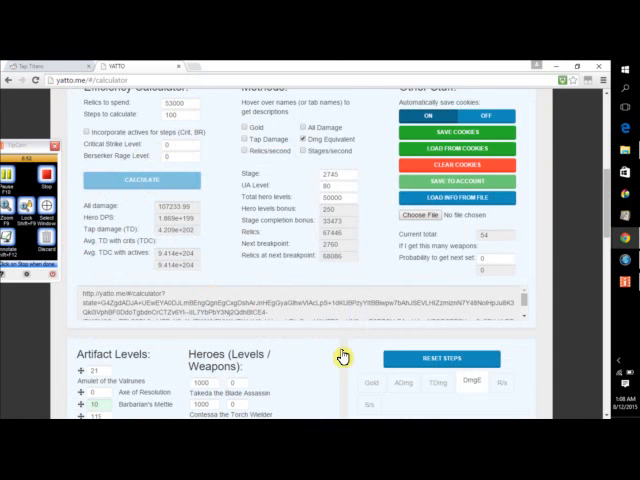
scroll("down", 3)
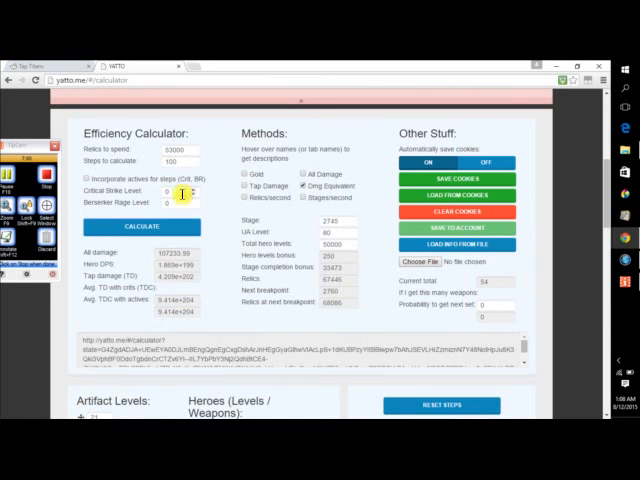
mouse_move(236, 224)
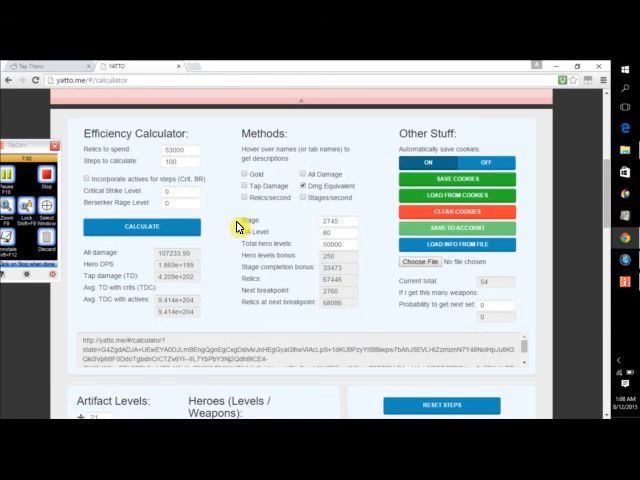
Scroll through the calculated Summary of eight artifacts and the listed upgrade Steps
scroll("down", 3)
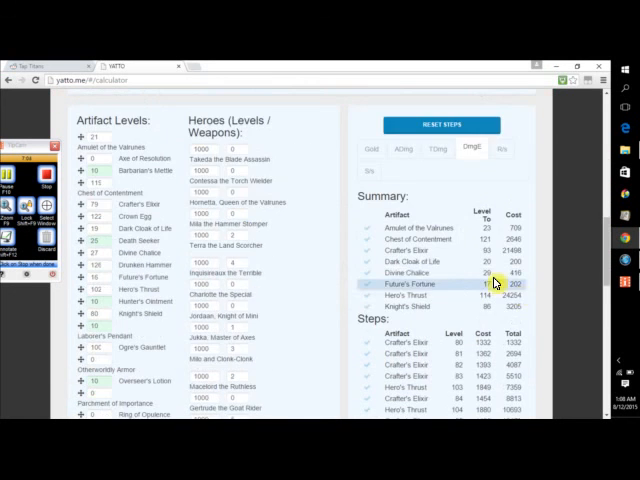
scroll("down", 3)
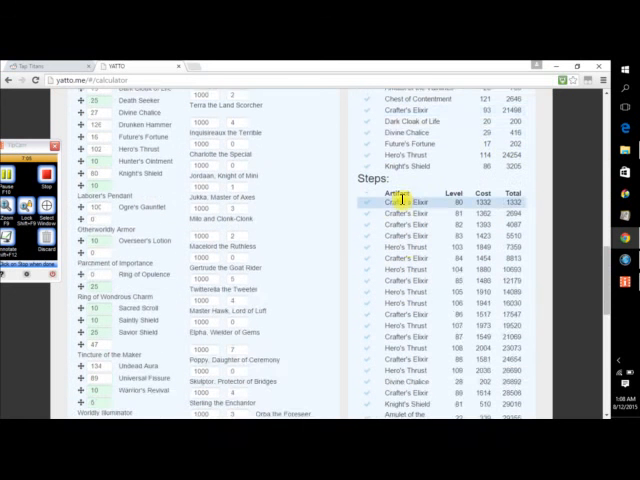
scroll("down", 3)
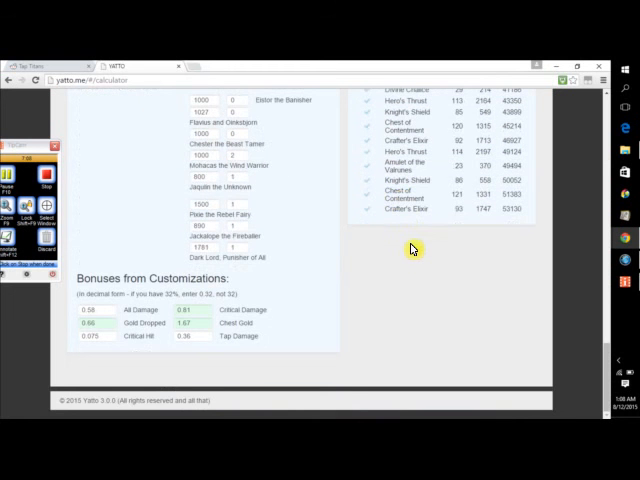
scroll("down", 3)
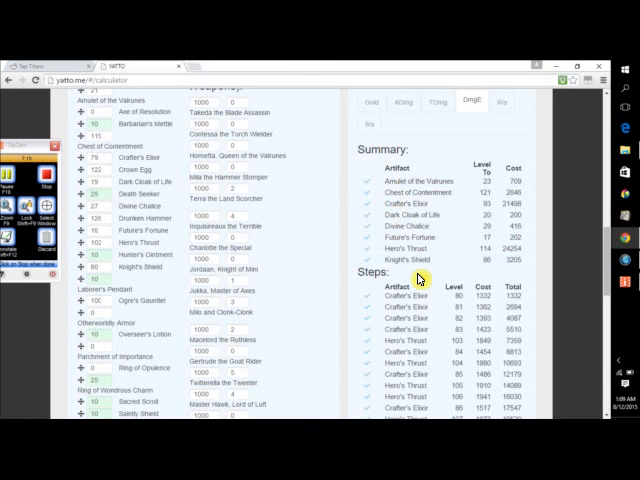
scroll("down", 3)
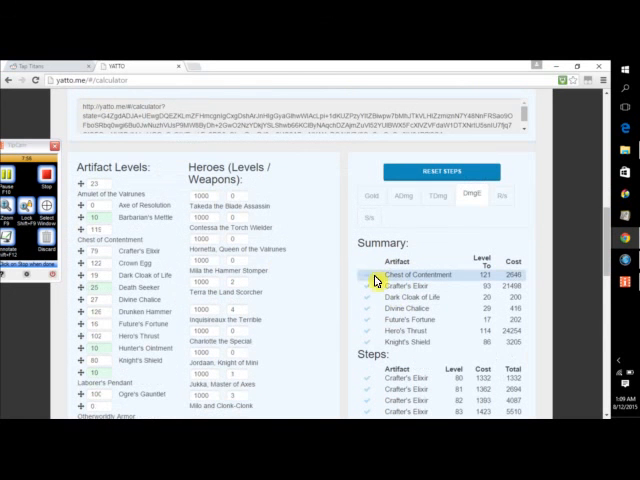
scroll("down", 3)
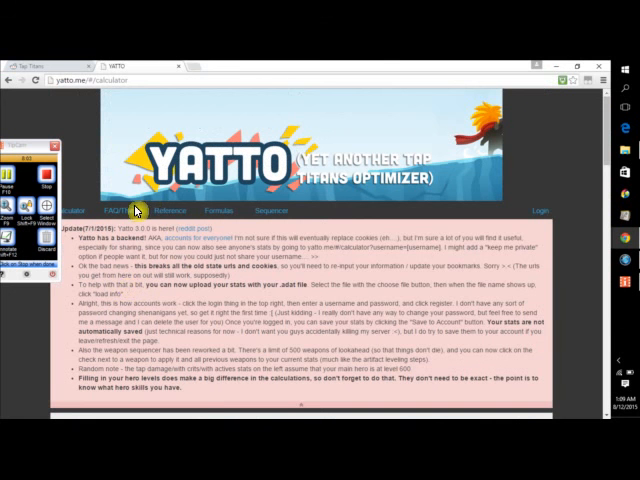
Follow the Reddit link to the TapTitans subreddit and browse its post list
left_click(114, 210)
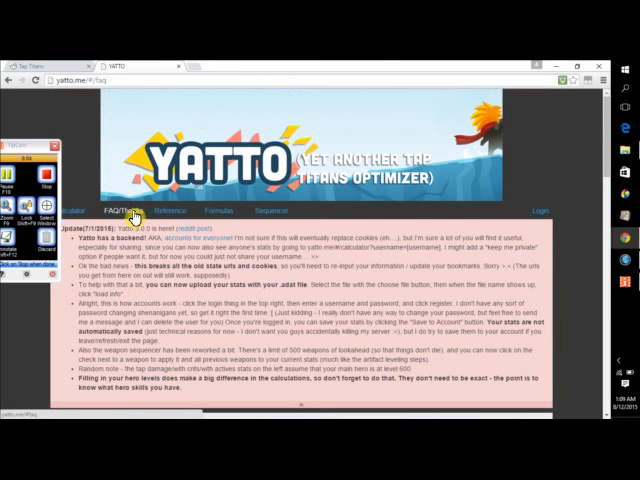
scroll("down", 3)
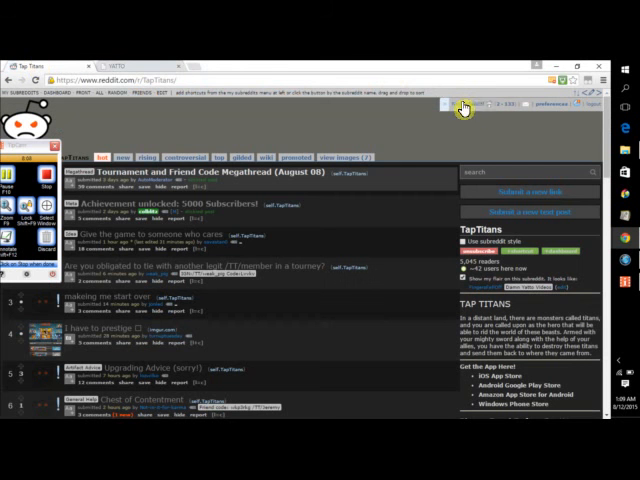
mouse_move(120, 296)
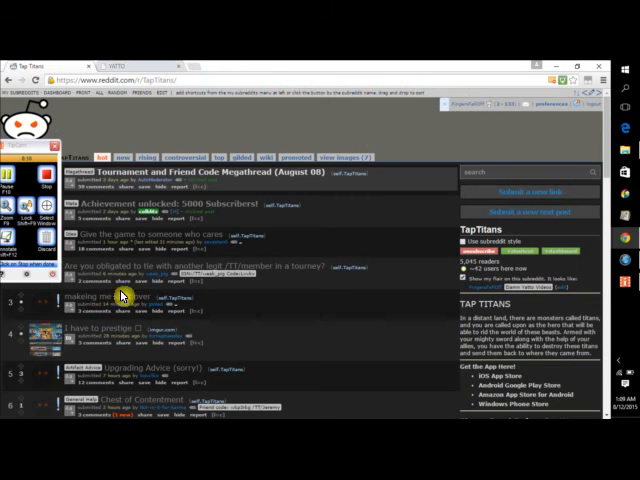
mouse_move(98, 116)
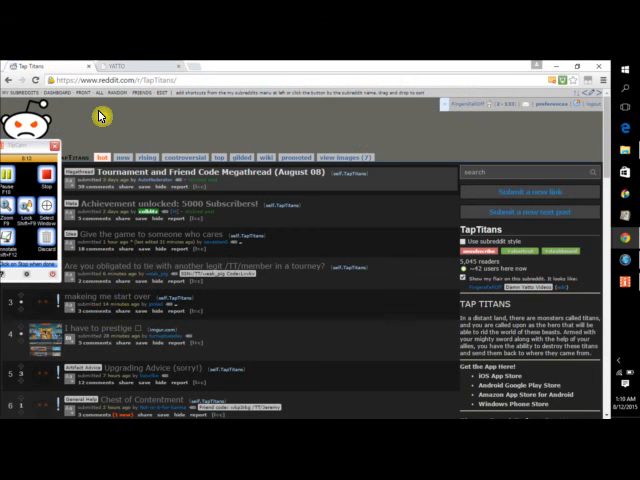